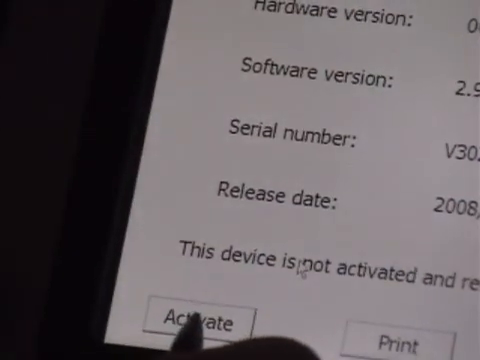
# Tap Activate on the unactivated V30 after reviewing its version and serial details
pyautogui.click(205, 320)
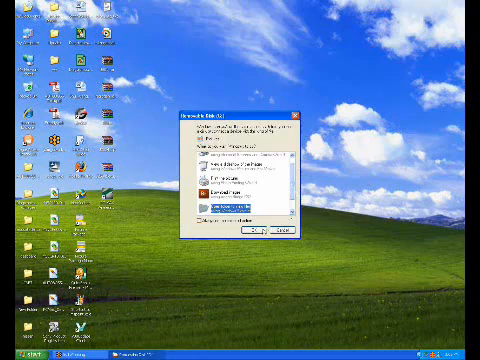
# Open the Removable Disk in Explorer via AutoPlay's 'Open folder to view files'
pyautogui.click(257, 230)
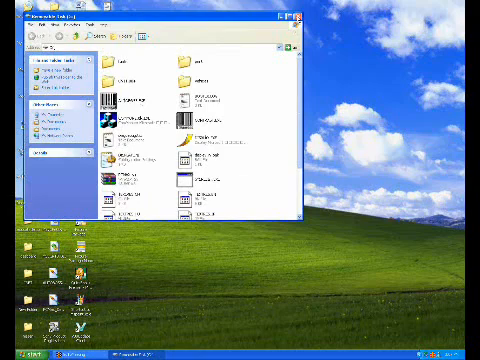
pyautogui.click(299, 18)
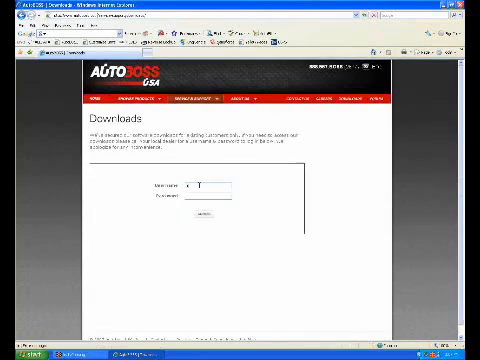
# Log in to AUTOBOSS USA Downloads and download the V30 Update Client installer
pyautogui.write('username')
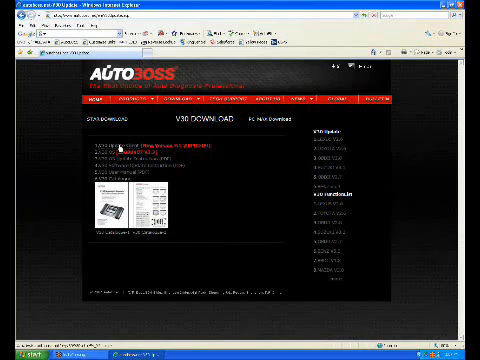
pyautogui.click(118, 147)
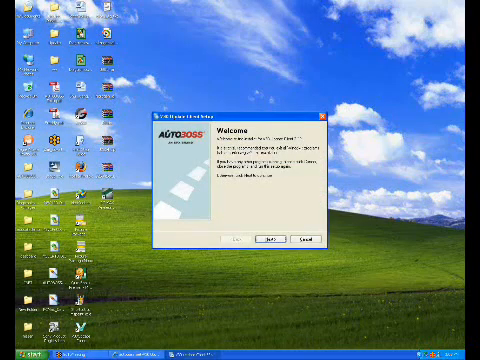
# Step through the V30 Update Client setup wizard with default settings
pyautogui.click(272, 240)
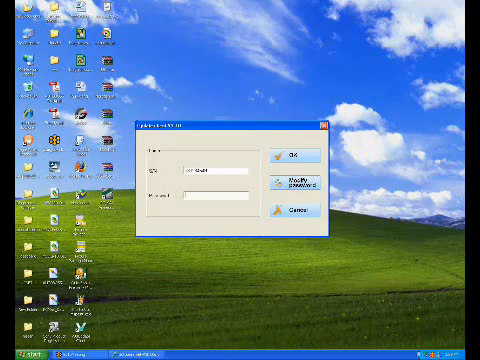
# Enter the password with the pre-filled serial number and confirm the login
pyautogui.click(293, 157)
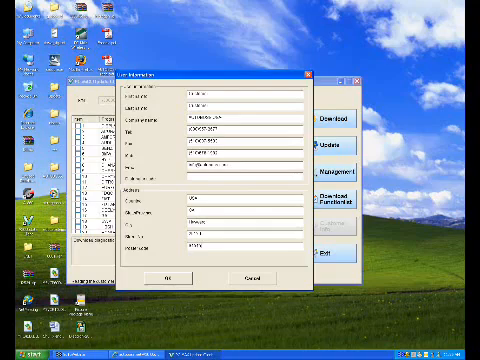
# Confirm the pre-filled contact and address details in the User Information dialog
pyautogui.click(167, 276)
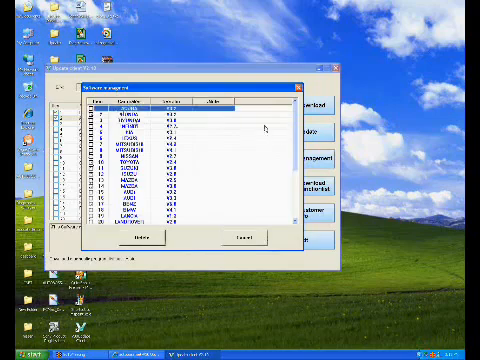
pyautogui.scroll(-3)
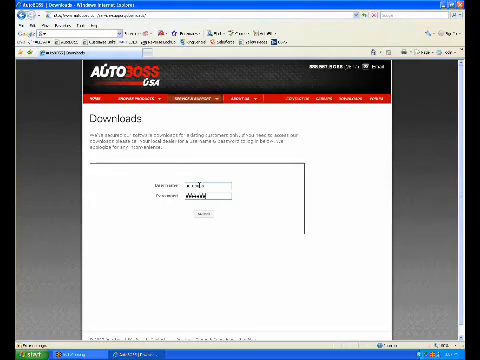
# Submit the dealer username and password on the Downloads login page
pyautogui.click(194, 212)
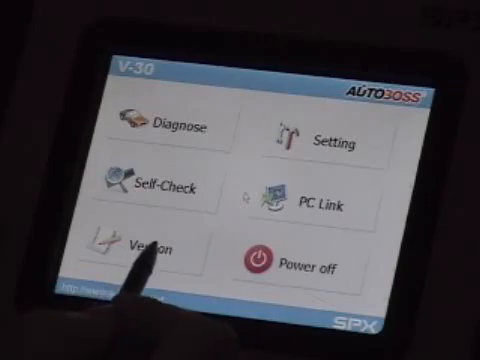
# View the installed software version, then confirm Yes to power off the V30
pyautogui.click(140, 245)
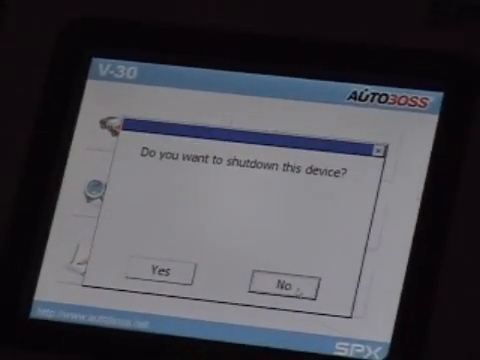
pyautogui.click(159, 275)
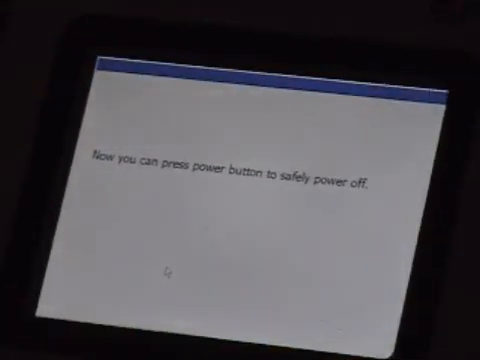